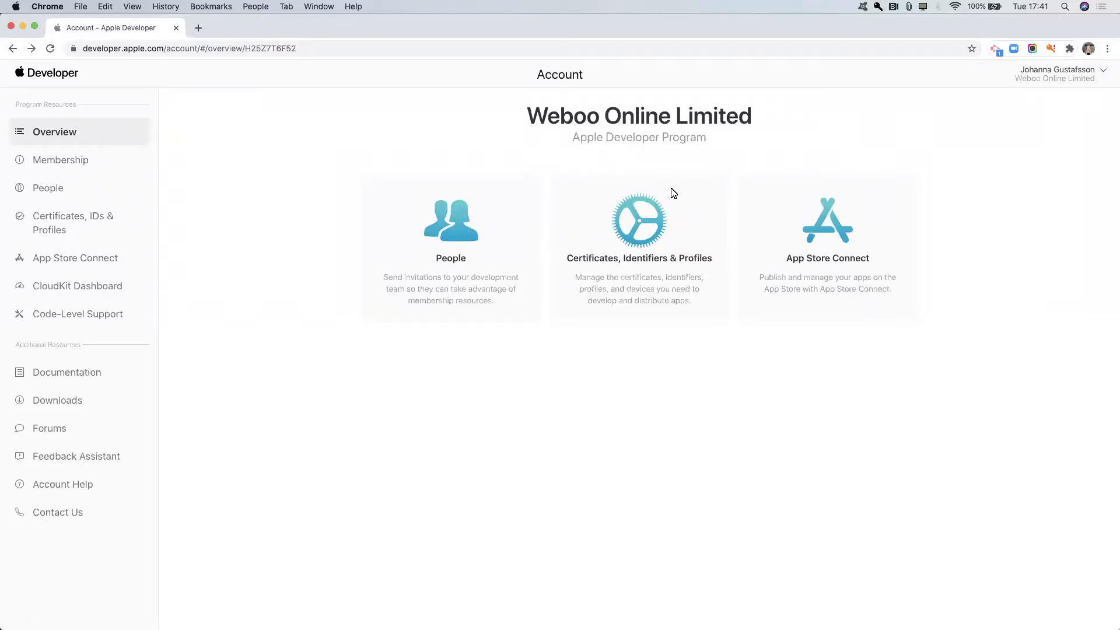
{"action": "mouse_move", "coordinate": [245, 93]}
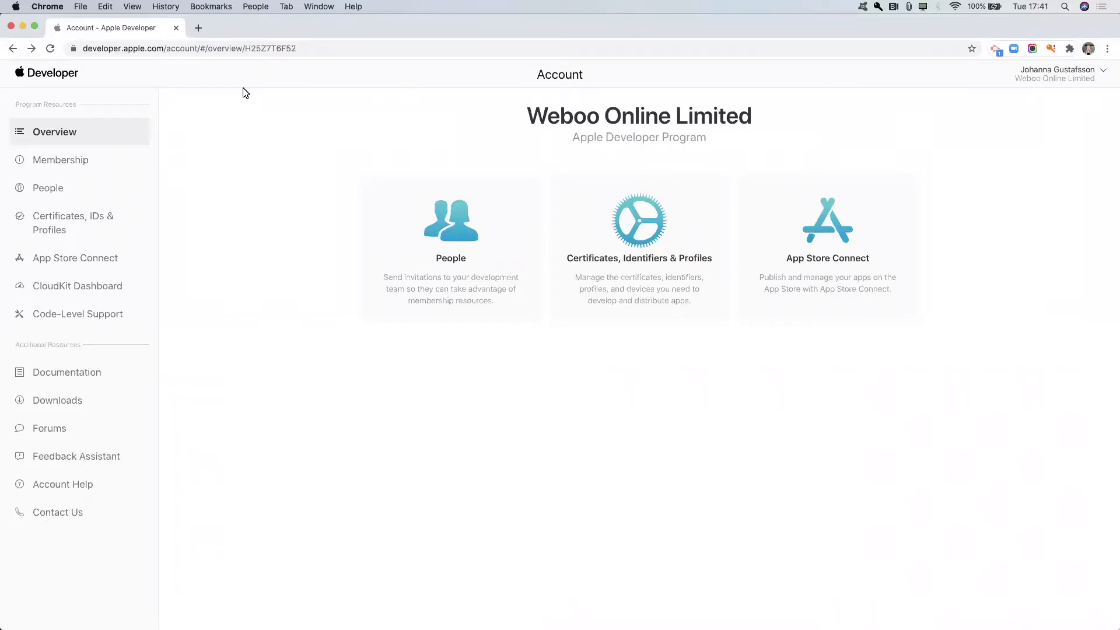
{"action": "mouse_move", "coordinate": [538, 158]}
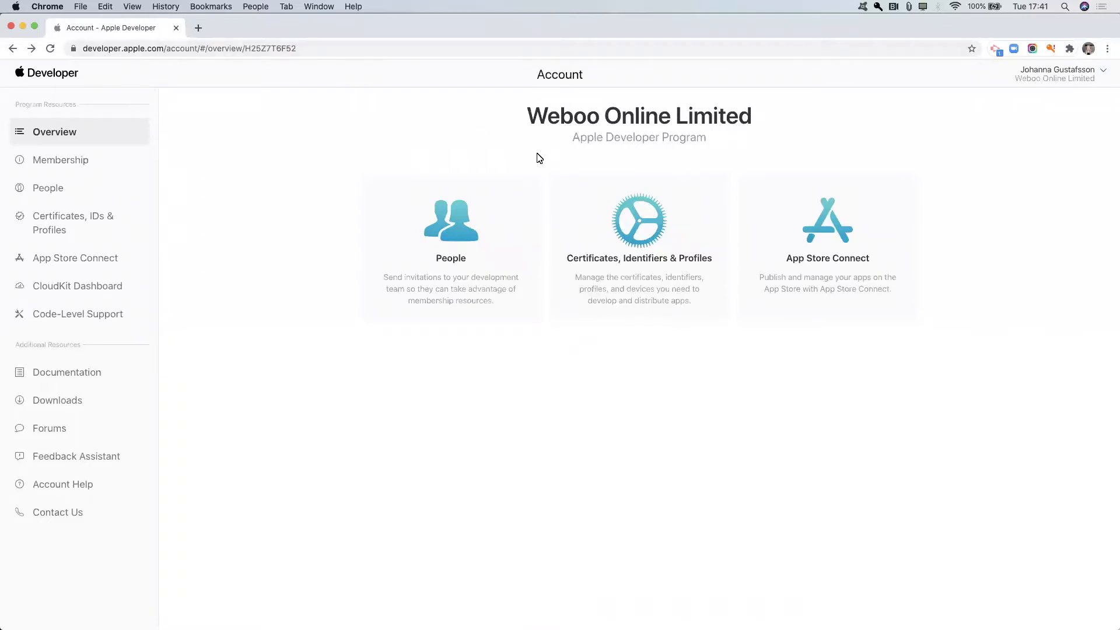
Open Certificates, Identifiers & Profiles and view the iOS Distribution certificate expiring 2021/08/11
{"action": "left_click", "coordinate": [639, 222]}
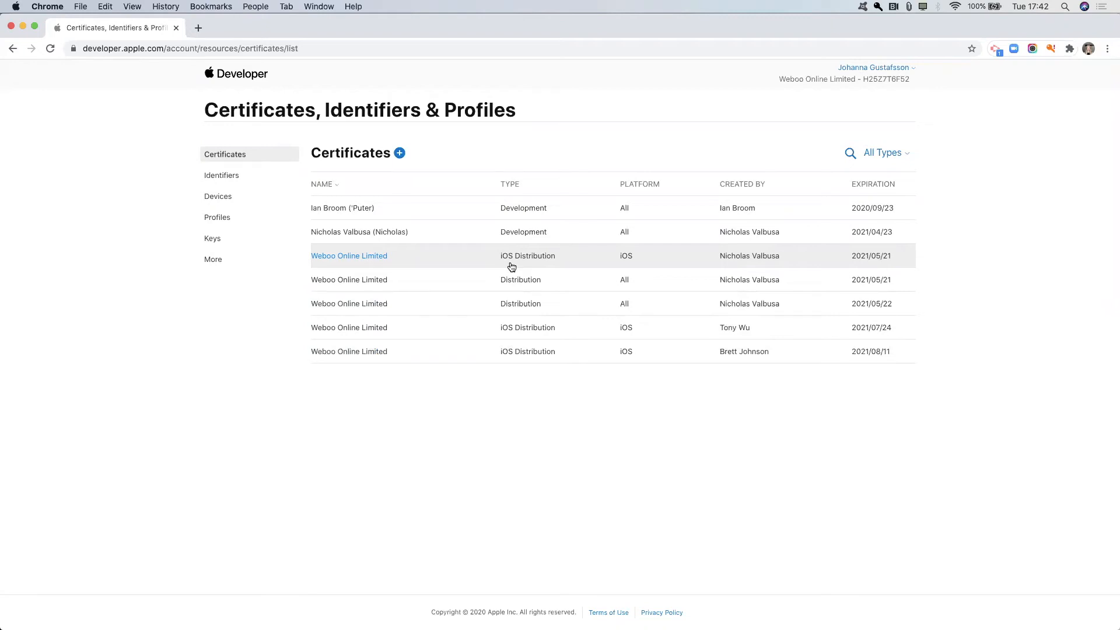
{"action": "mouse_move", "coordinate": [493, 281]}
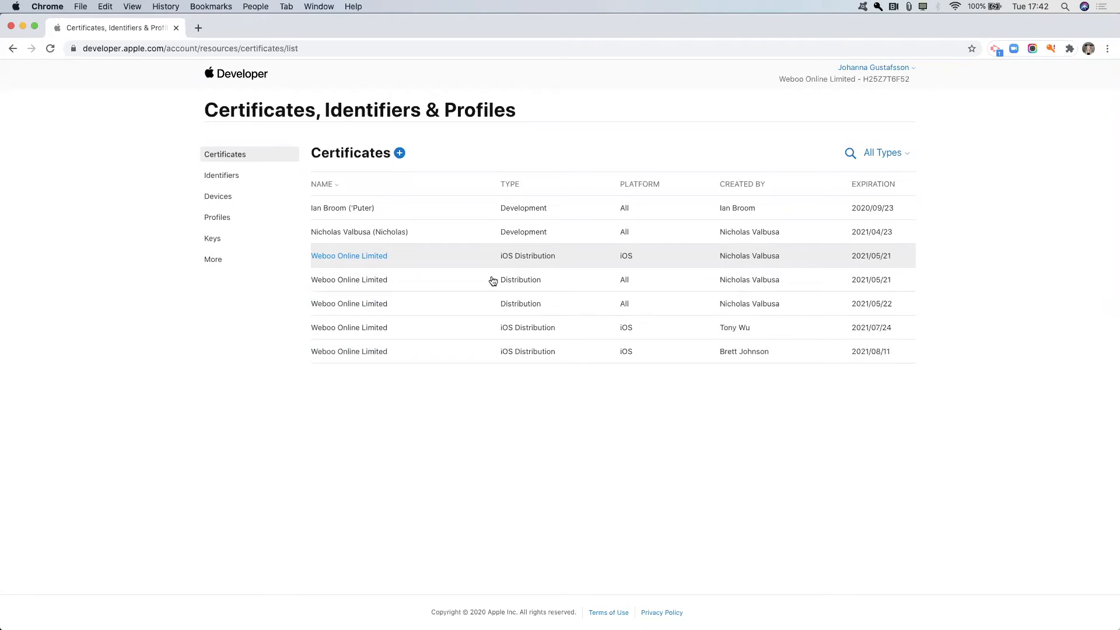
{"action": "left_click", "coordinate": [350, 350]}
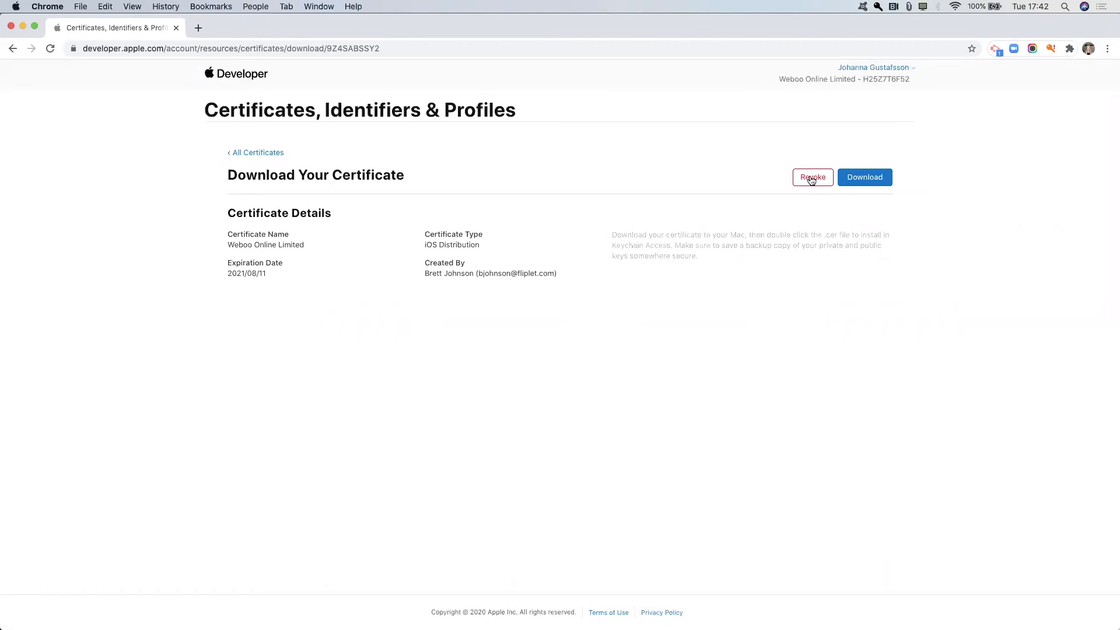
Revoke the iOS Distribution certificate expiring 2021/08/11 and confirm, leaving six certificates
{"action": "left_click", "coordinate": [812, 177]}
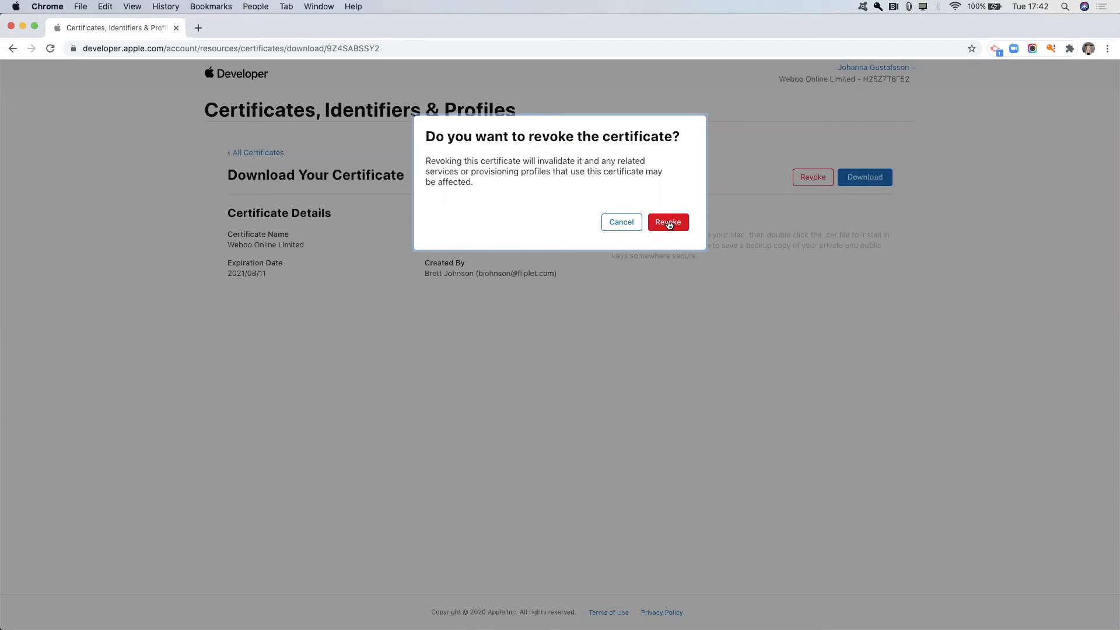
{"action": "left_click", "coordinate": [668, 222]}
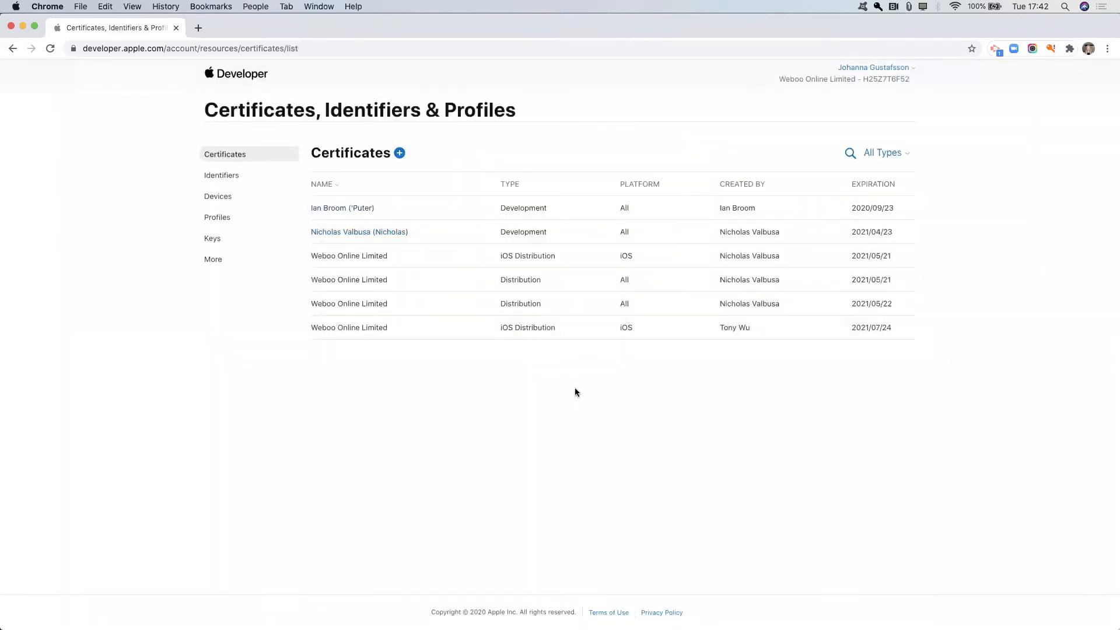